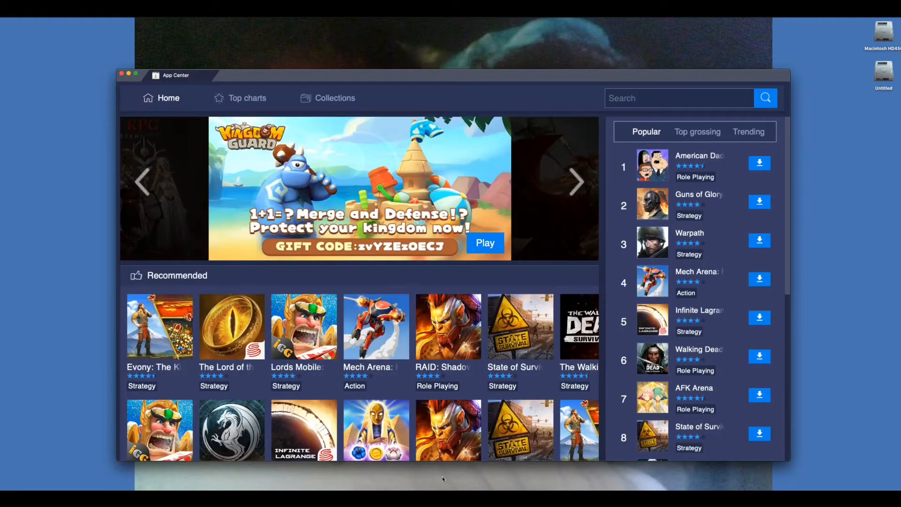
Leave the BlueStacks App Center for the Android home screen with installed apps
click(577, 181)
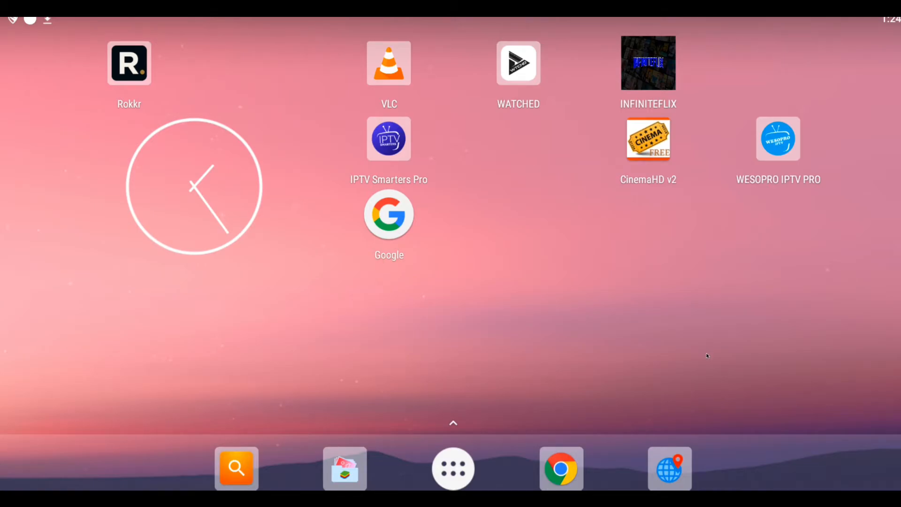
Launch NEWFAST.TV and browse the IN category under Movie
click(452, 468)
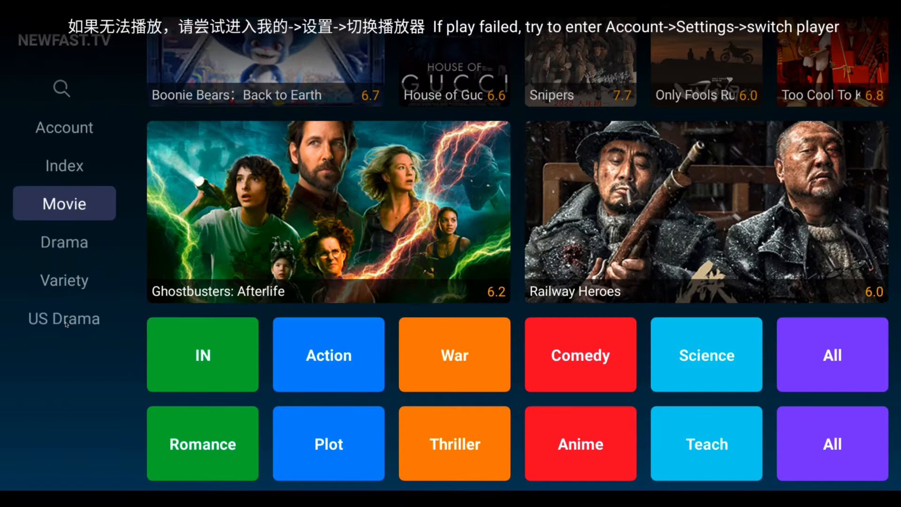
click(202, 355)
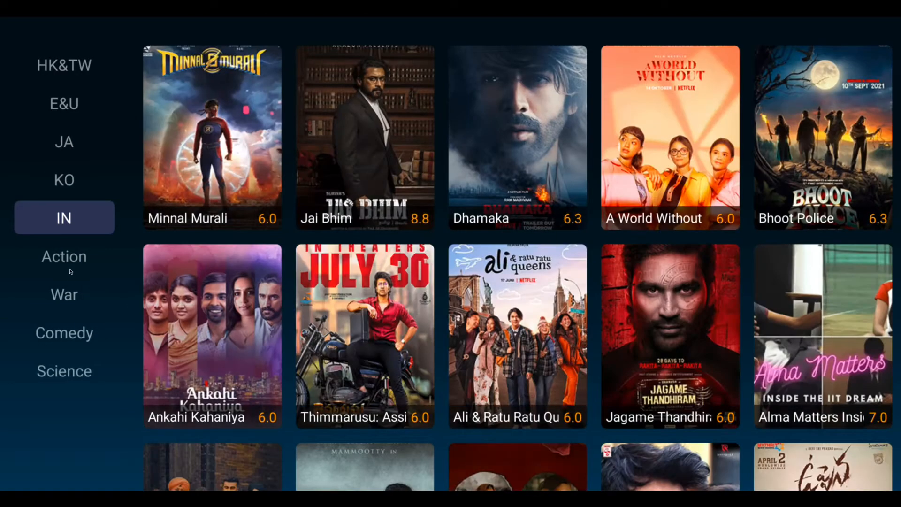
click(63, 256)
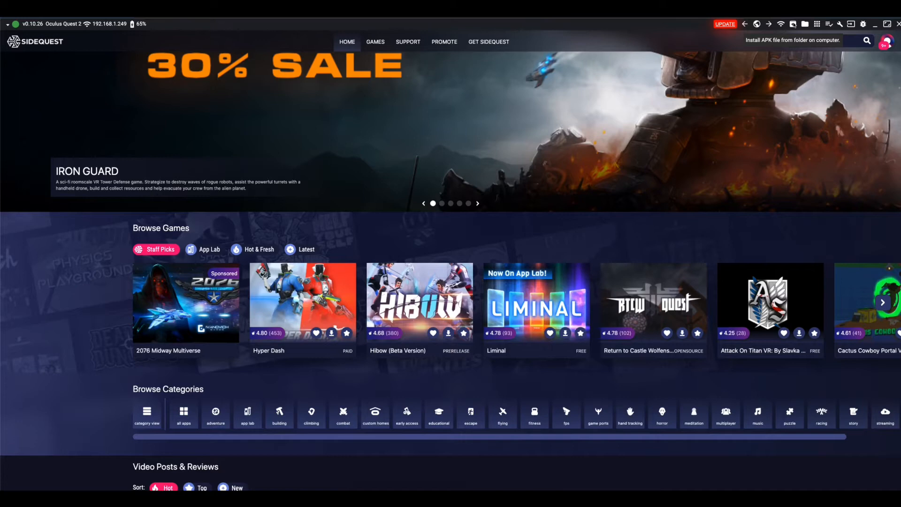
Start installing an APK file from a folder on the computer
click(793, 25)
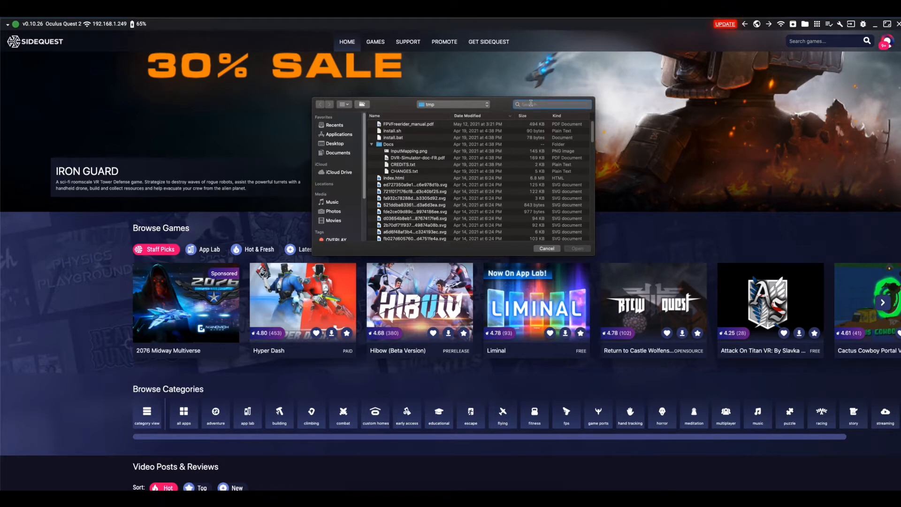
Search the file picker for 'down' and choose the Downloader APK to install
text(downloader)
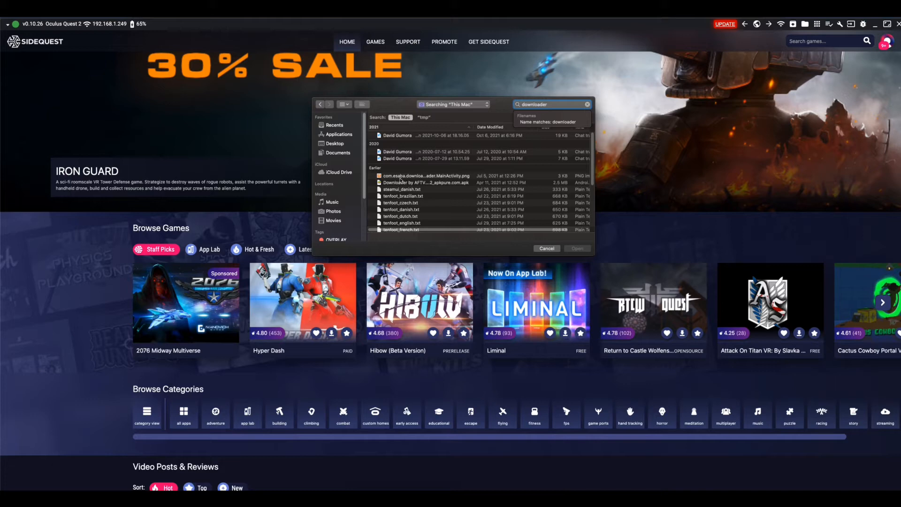
click(428, 175)
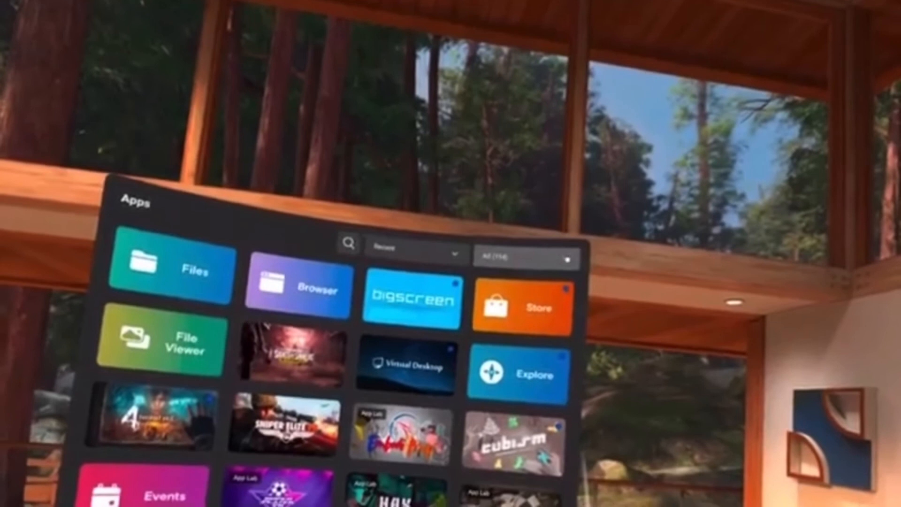
Show the apps library's 'All' filter list of categories
click(524, 257)
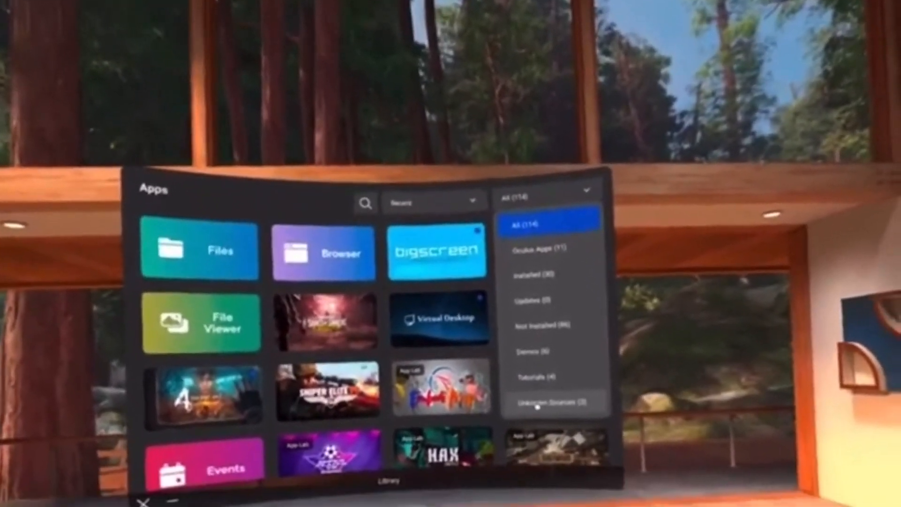
Filter the library to Unknown Sources, revealing Media Lounge, Downloader and ES File Explorer
click(550, 402)
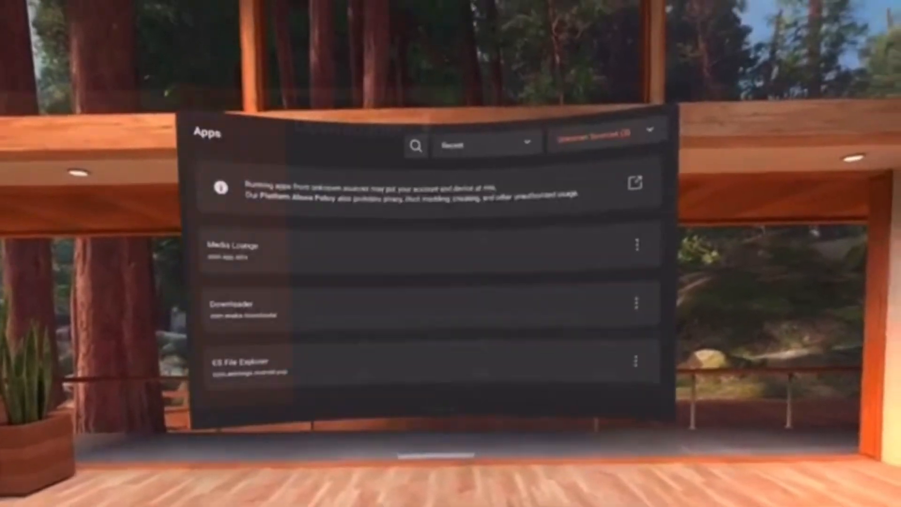
Launch Media Lounge from the Unknown Sources list
click(233, 244)
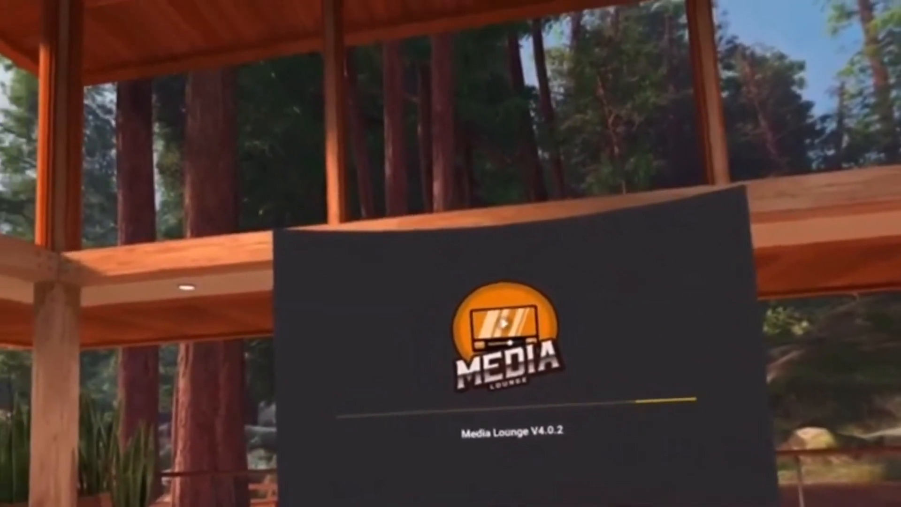